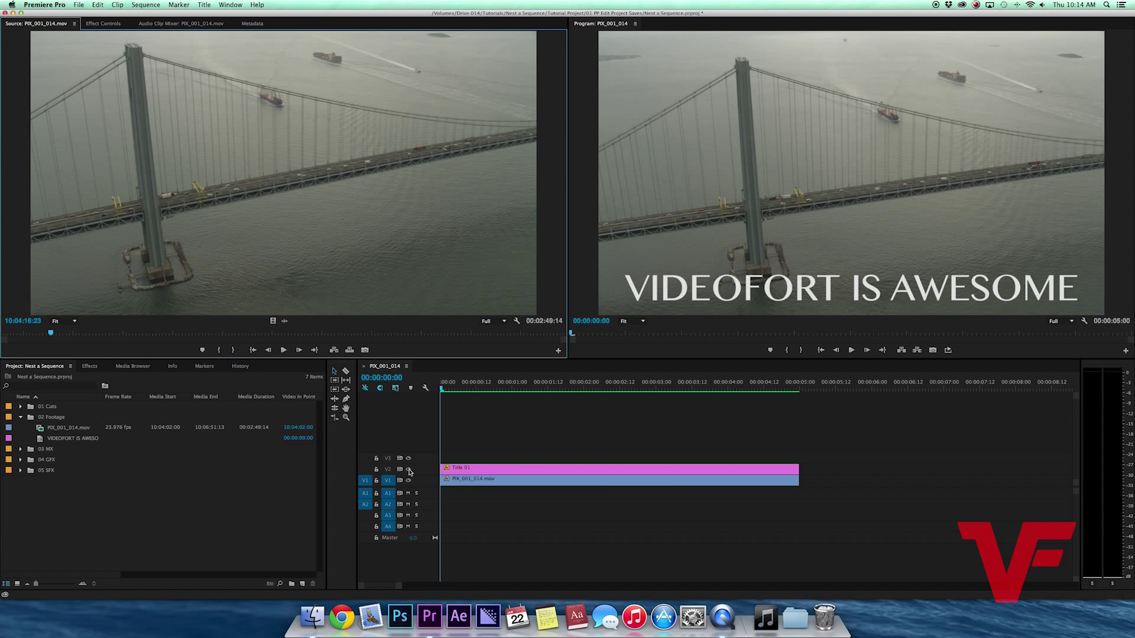
{"action": "mouse_move", "coordinate": [408, 481]}
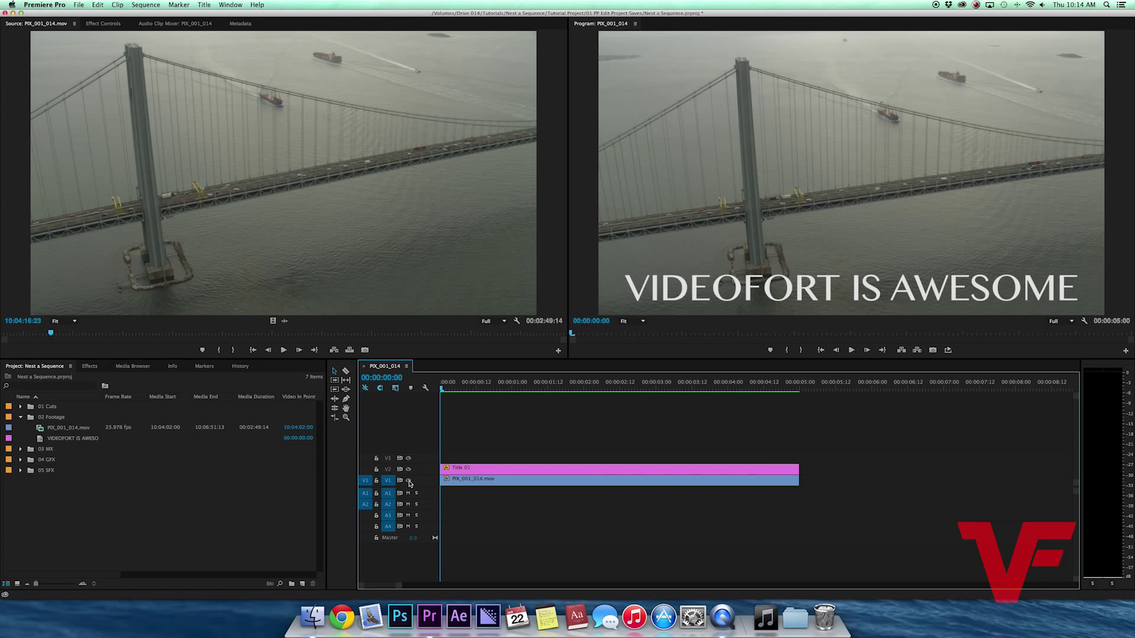
Select the bridge clip and show its settings in Effect Controls.
{"action": "left_click", "coordinate": [408, 479]}
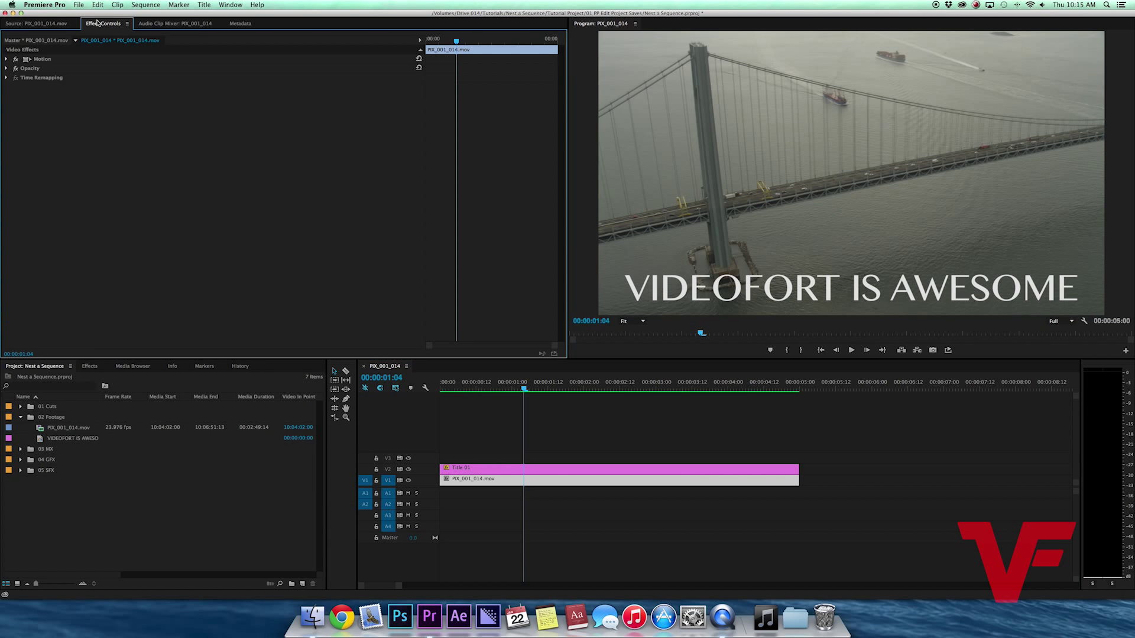
{"action": "left_click", "coordinate": [16, 59]}
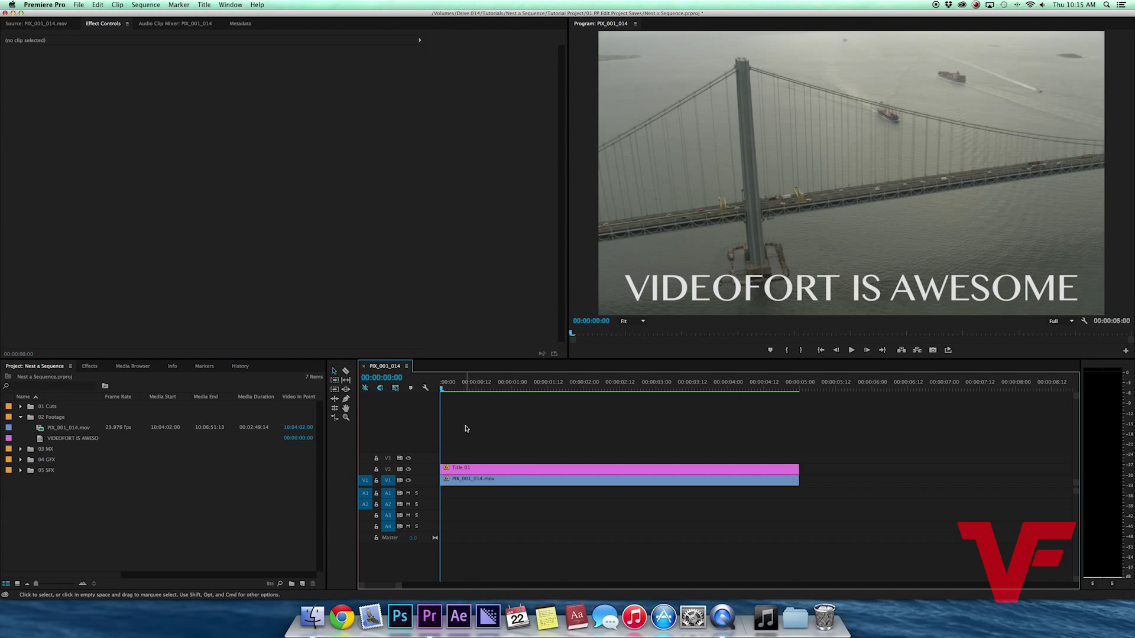
{"action": "mouse_move", "coordinate": [462, 429]}
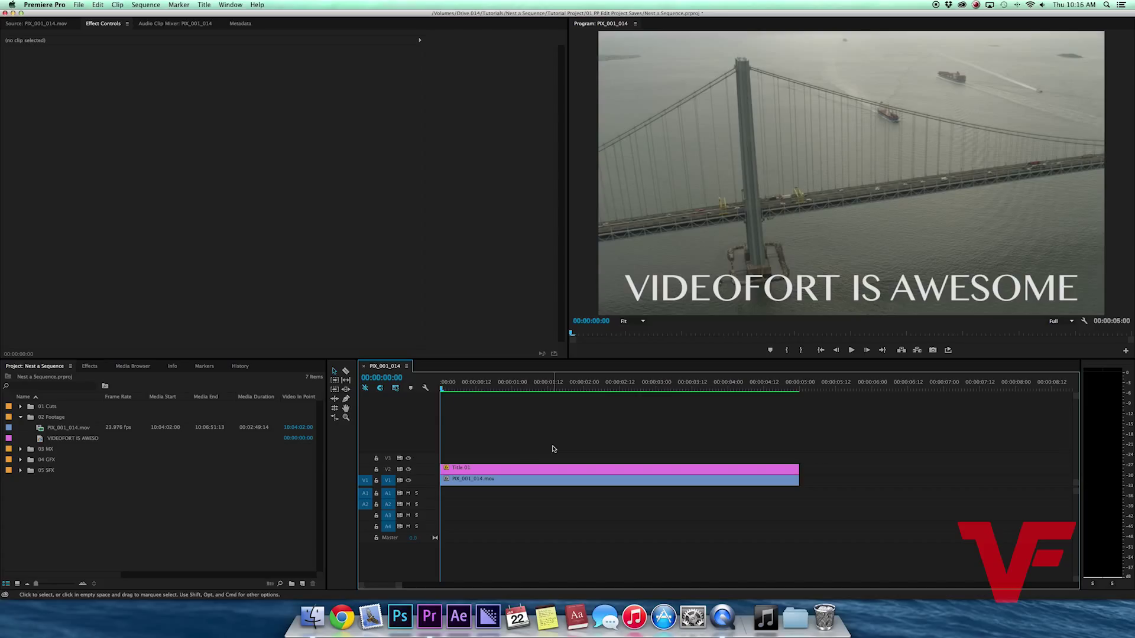
{"action": "mouse_move", "coordinate": [647, 442]}
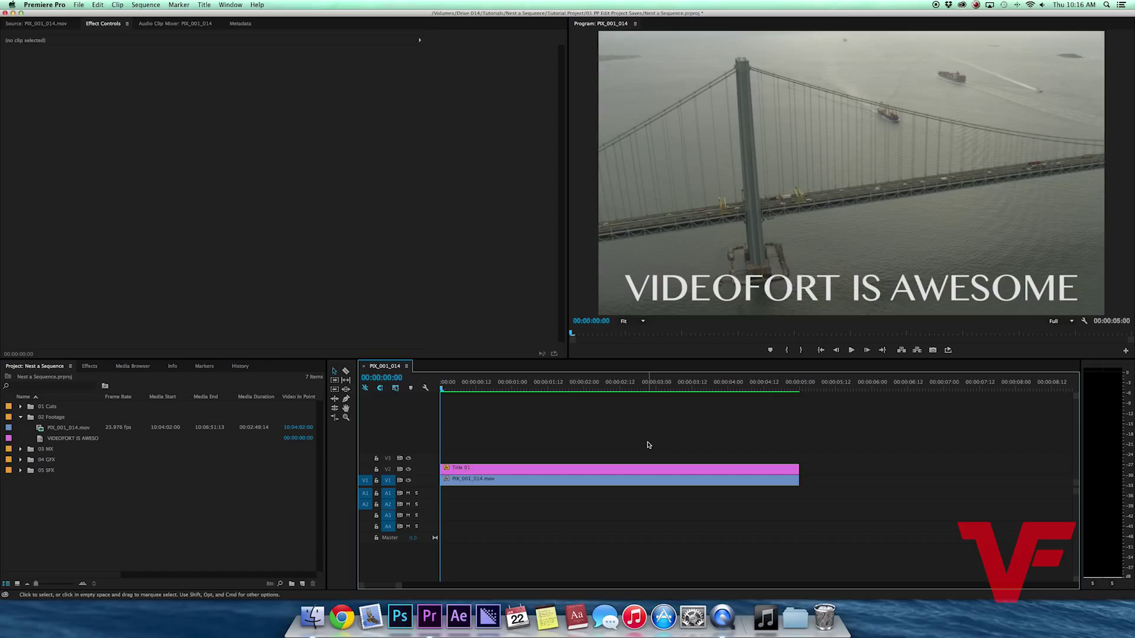
{"action": "mouse_move", "coordinate": [858, 460]}
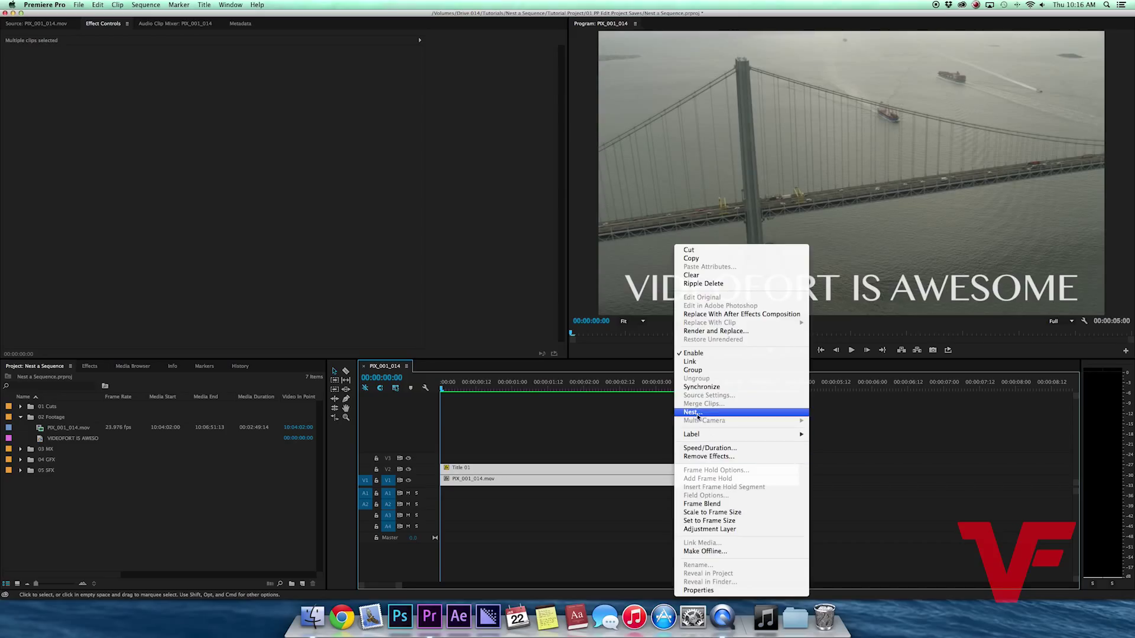
Nest the bridge and title clips as a sequence named 'VIDEOFORT IS AWESOME'.
{"action": "left_click", "coordinate": [692, 412]}
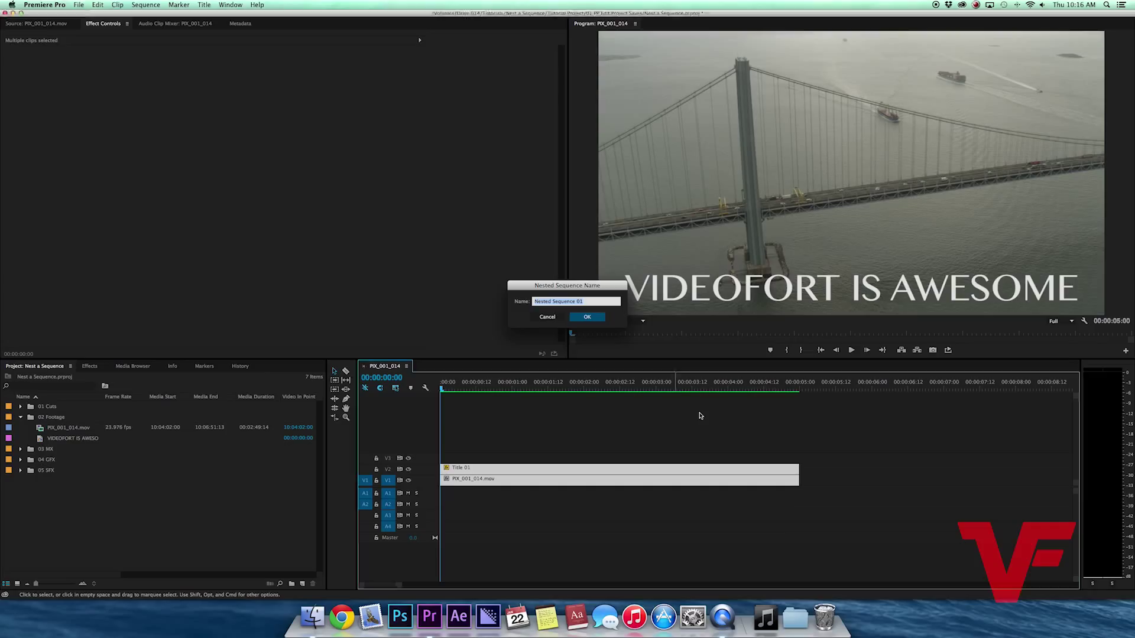
{"action": "type", "text": "VIDEOFORT IS A"}
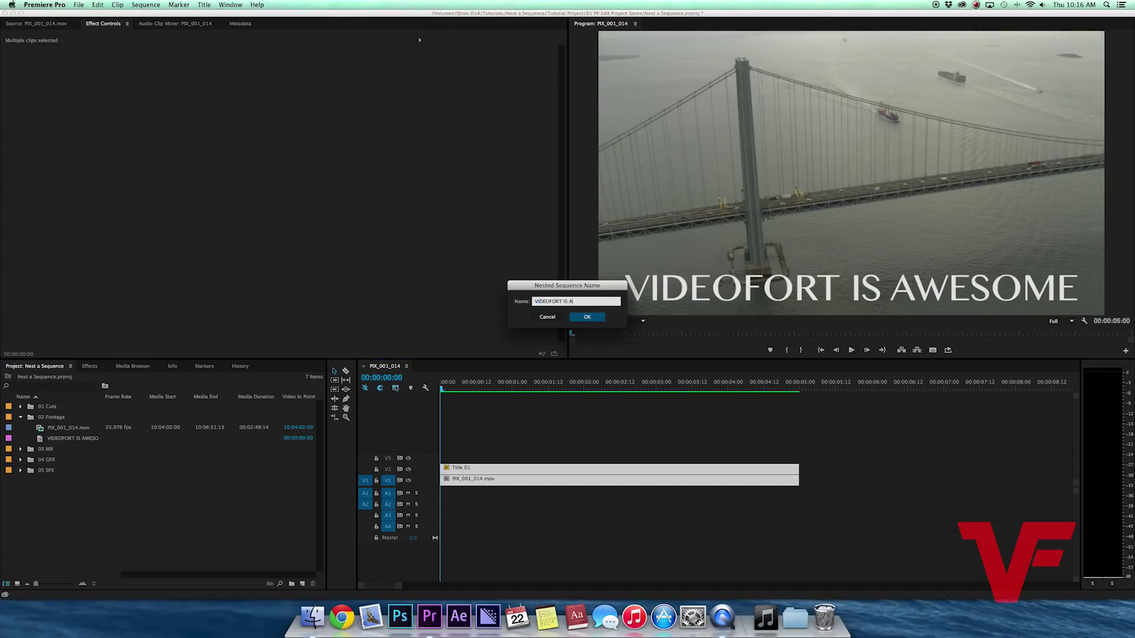
{"action": "type", "text": "WESOME"}
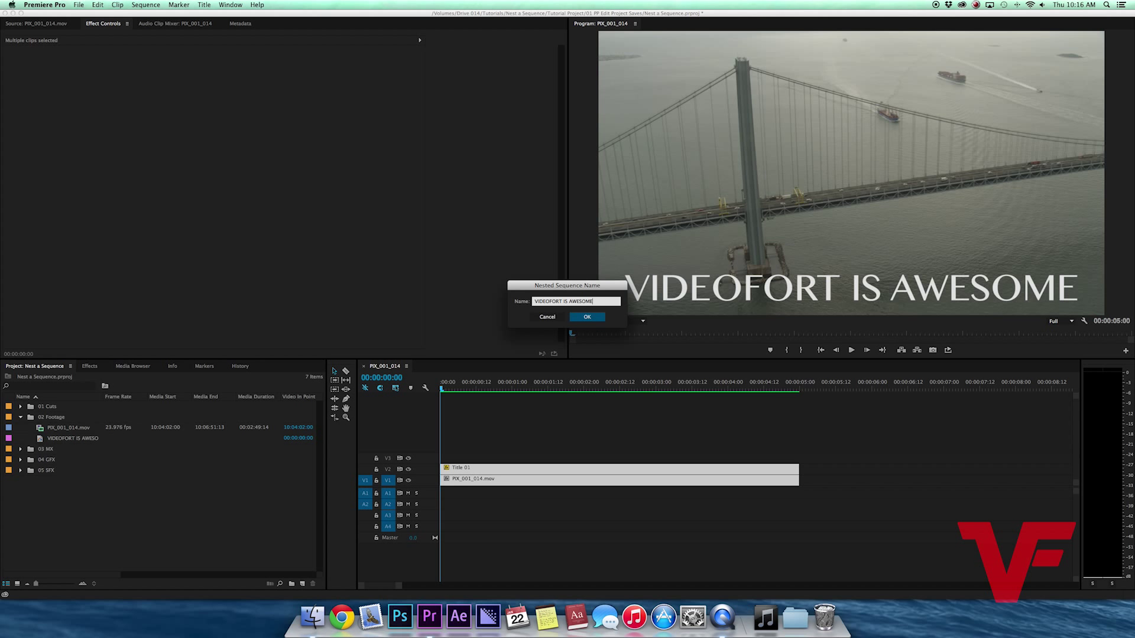
{"action": "left_click", "coordinate": [587, 316]}
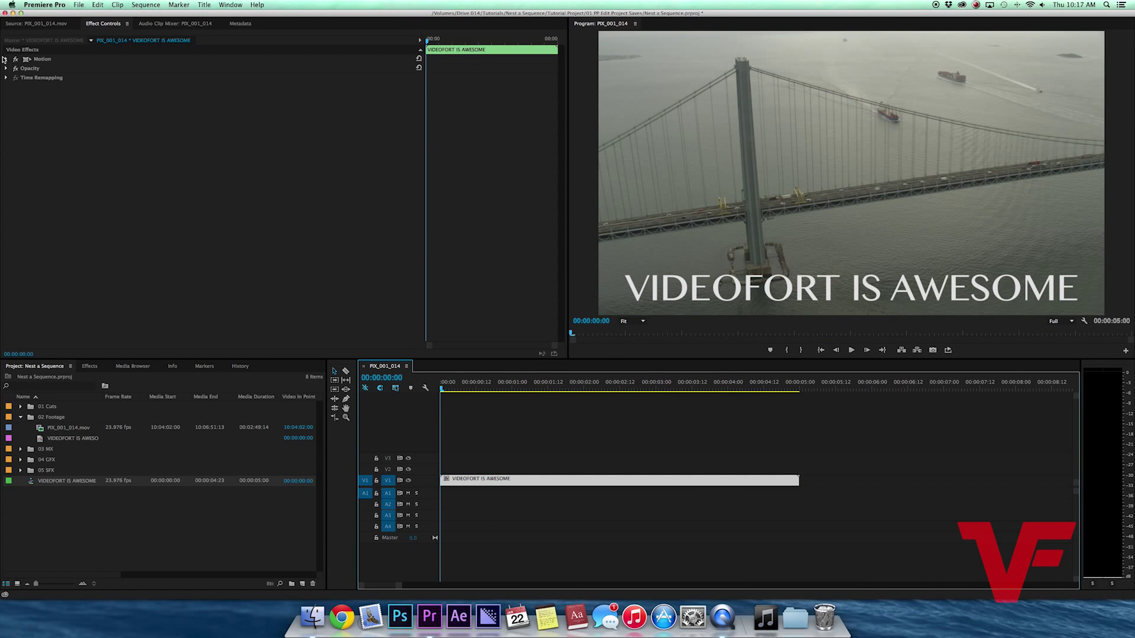
{"action": "left_click", "coordinate": [6, 59]}
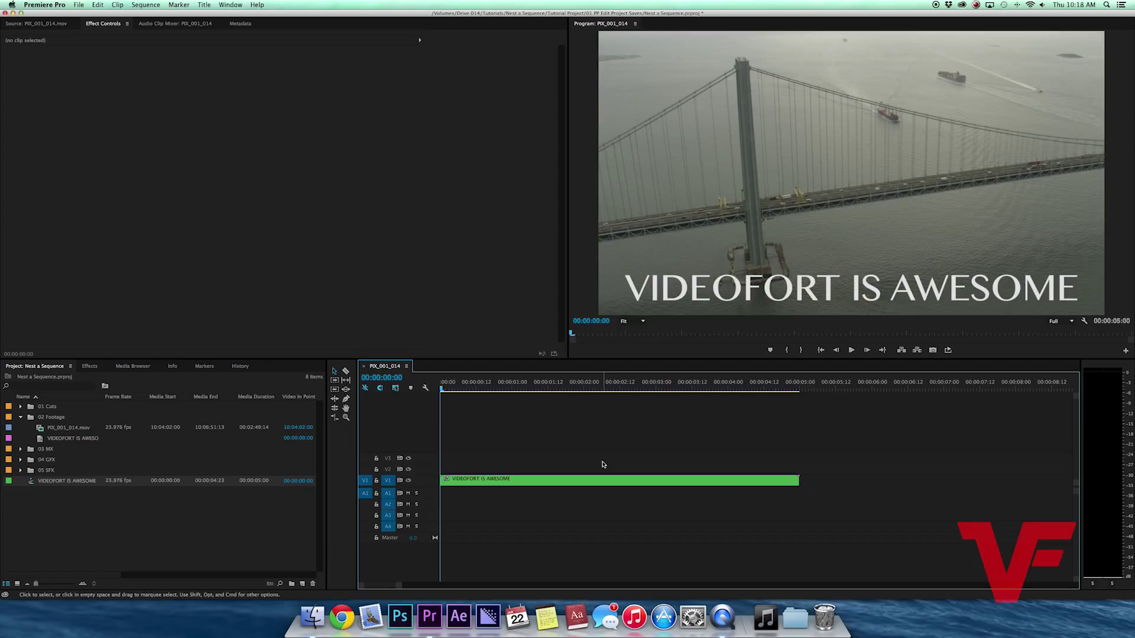
{"action": "mouse_move", "coordinate": [601, 483]}
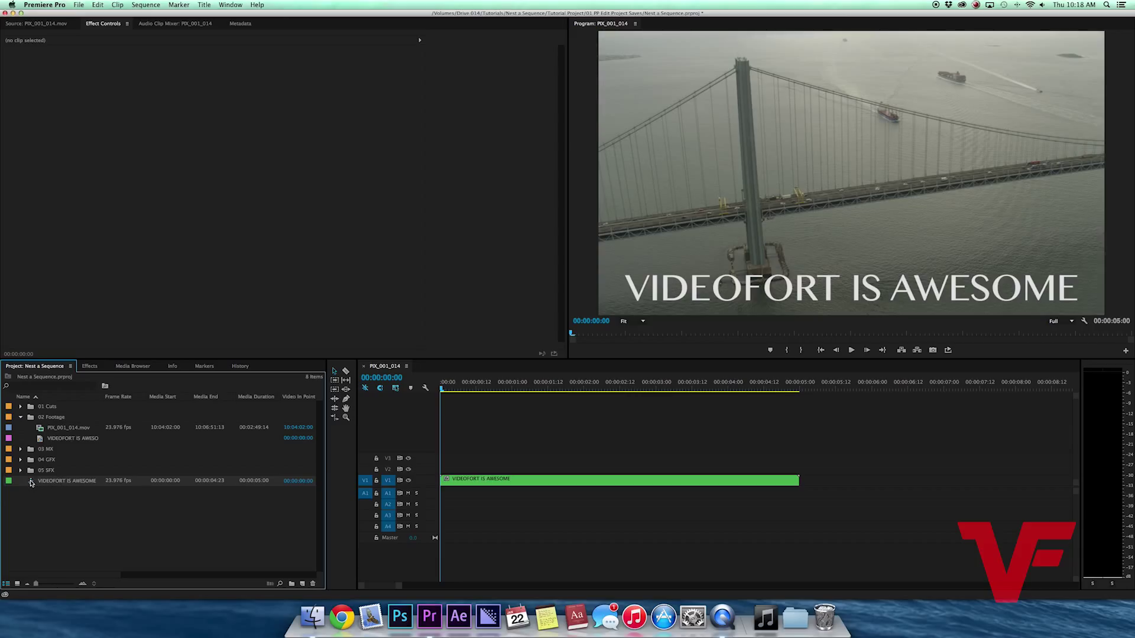
Open the nested clip and add a Tint effect, making the footage black and white.
{"action": "double_click", "coordinate": [66, 480]}
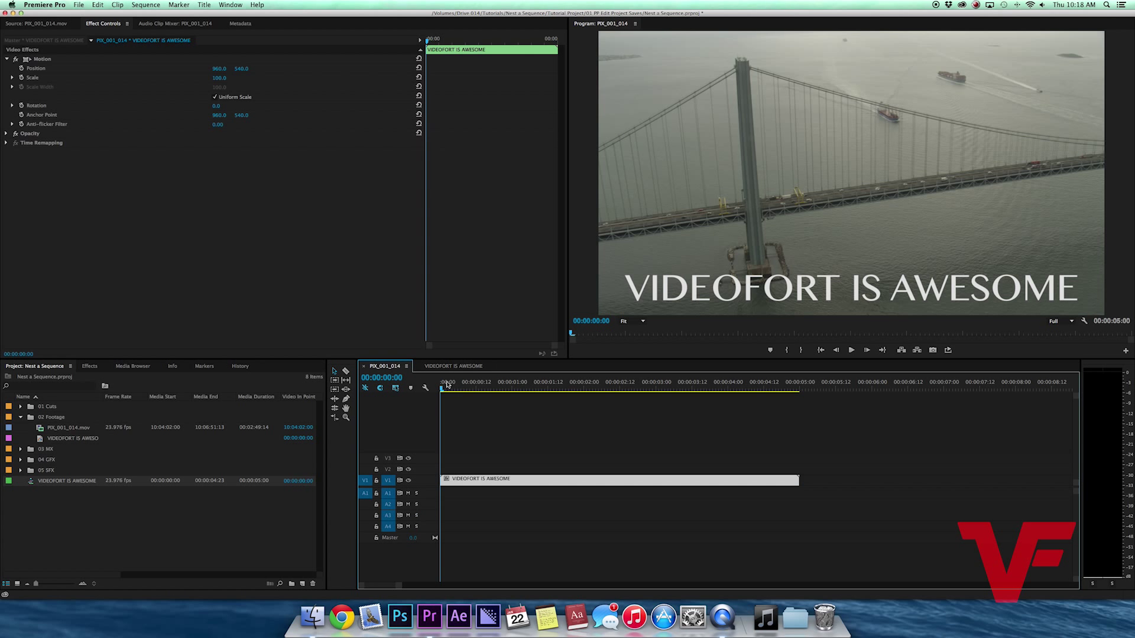
{"action": "mouse_move", "coordinate": [423, 445]}
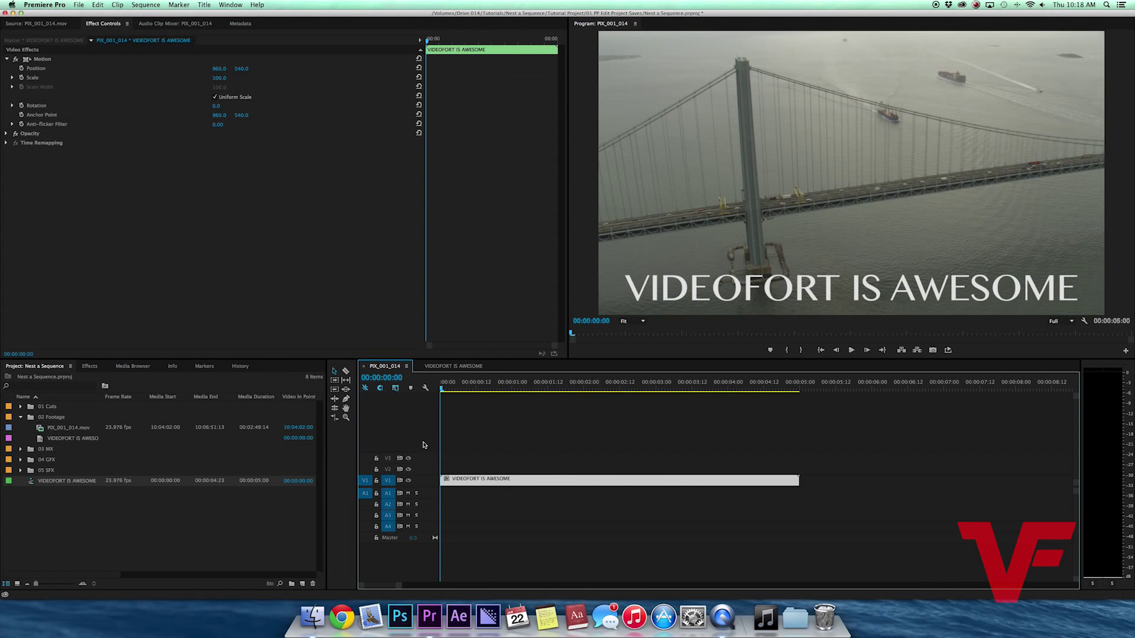
{"action": "left_click", "coordinate": [454, 366]}
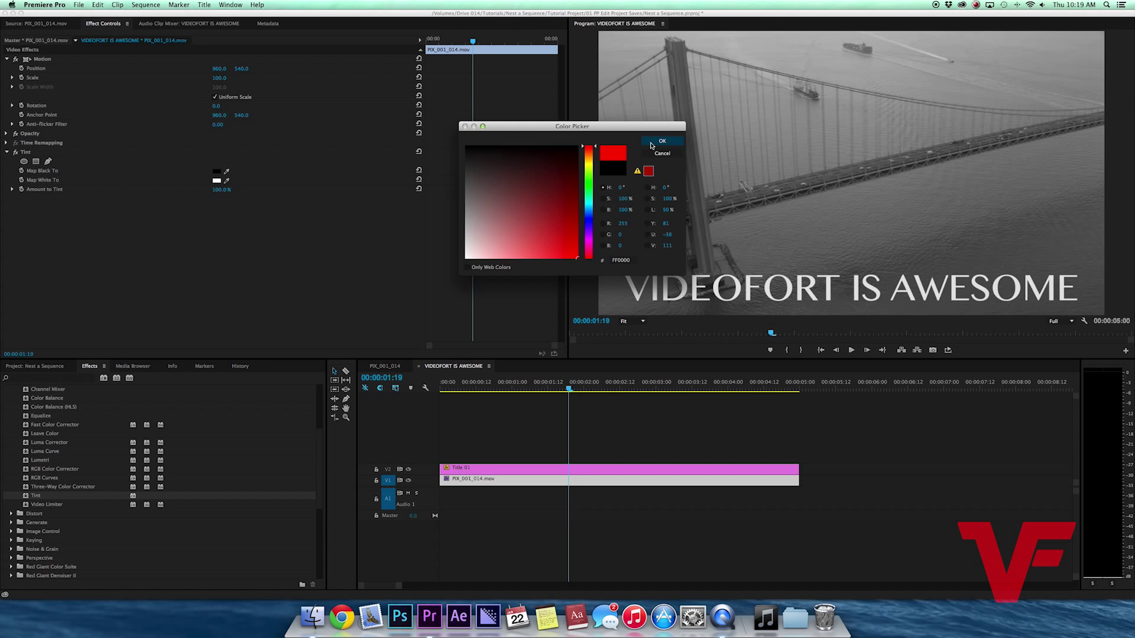
{"action": "left_click", "coordinate": [661, 141]}
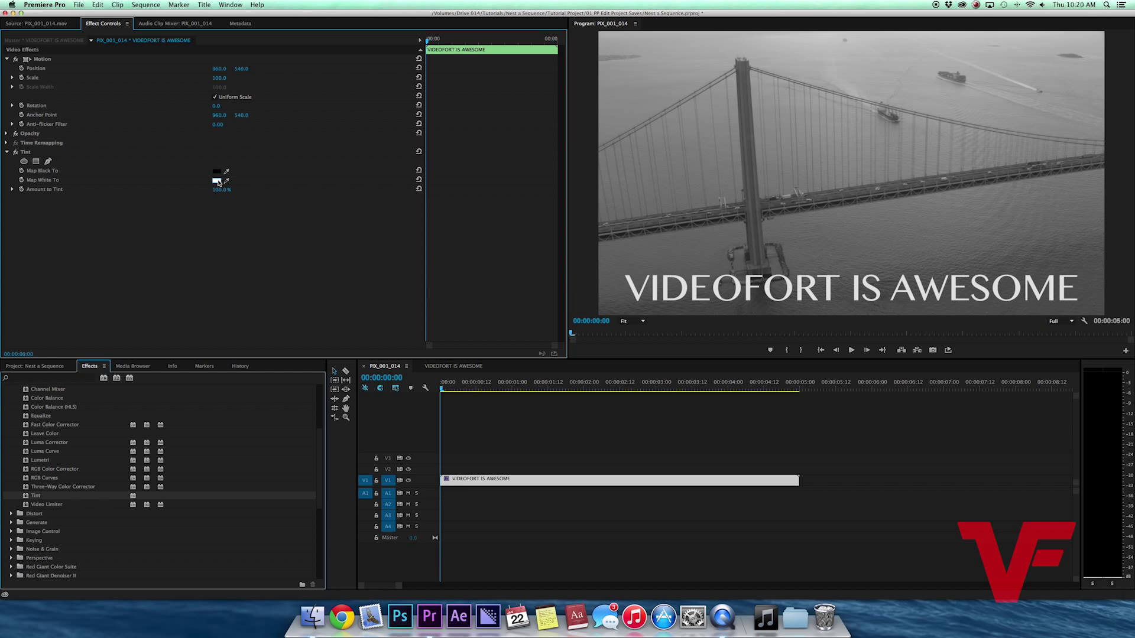
Set the Tint's Map White To colour to red (FF0000).
{"action": "left_click", "coordinate": [215, 180]}
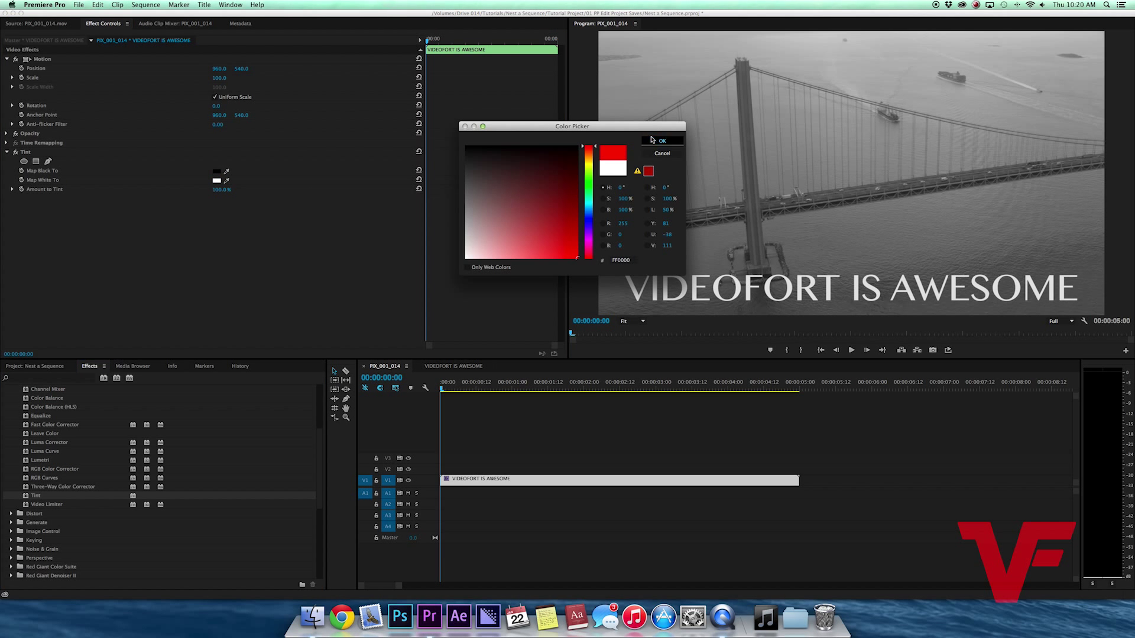
{"action": "left_click", "coordinate": [661, 141]}
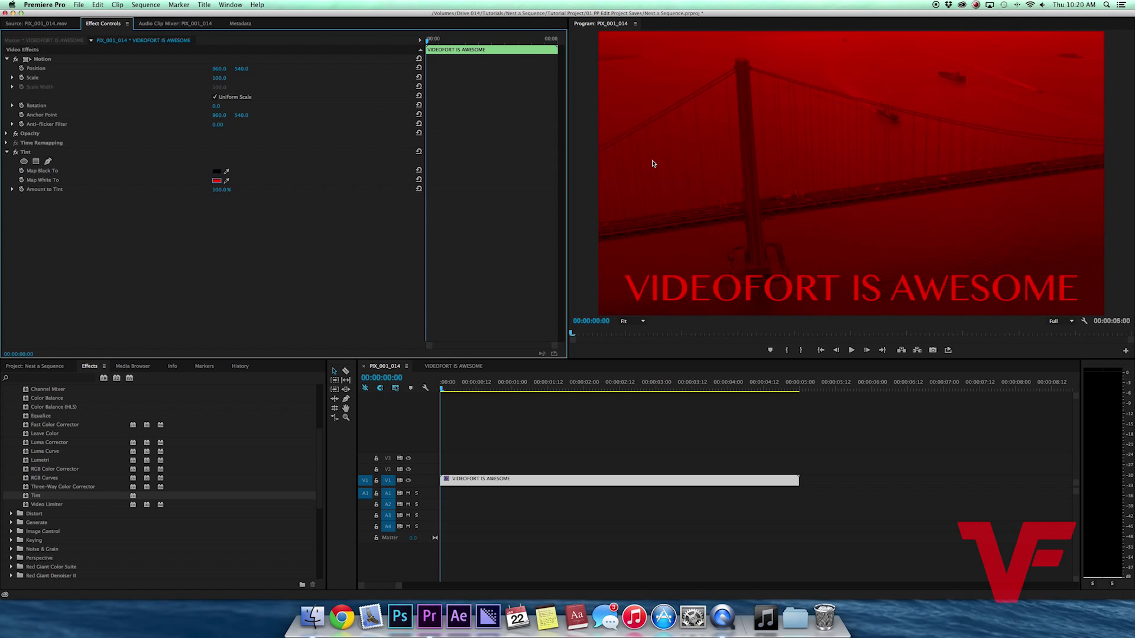